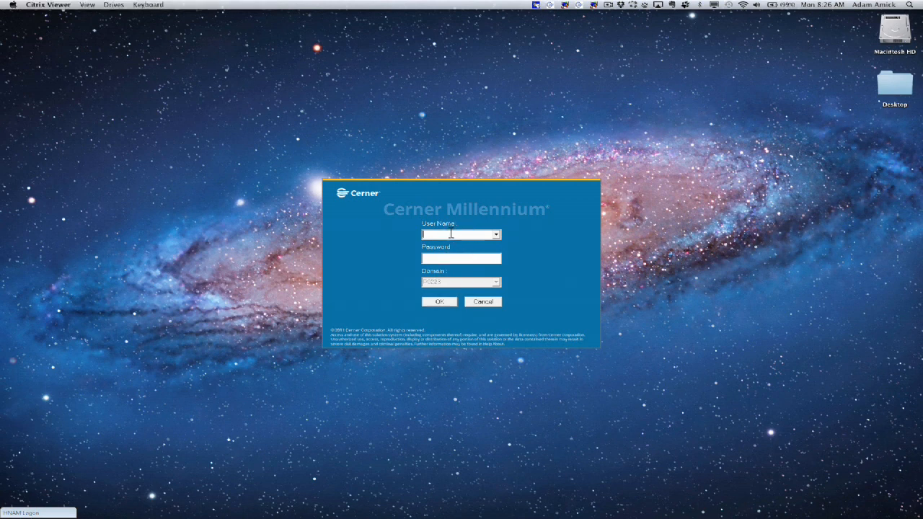
# Sign in to Cerner Millennium with user name 'gbd' and the password.
pyautogui.write('gbd')
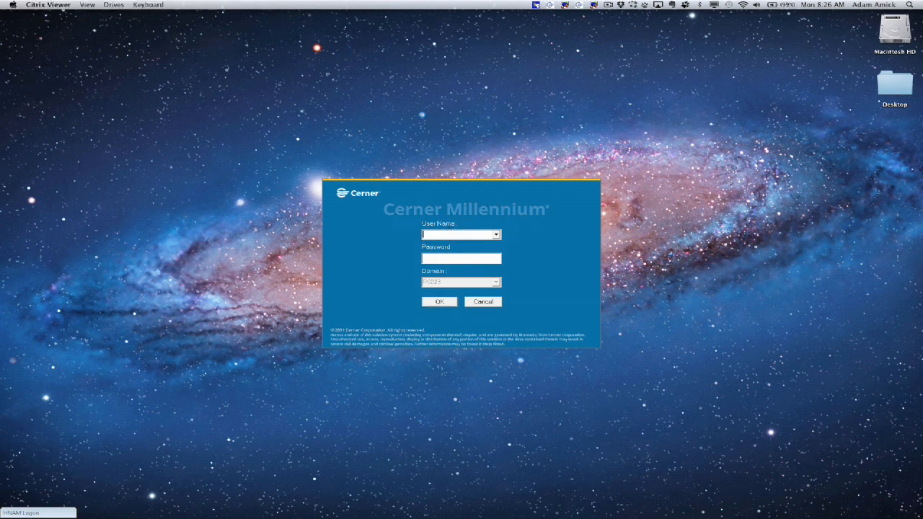
pyautogui.write('81a')
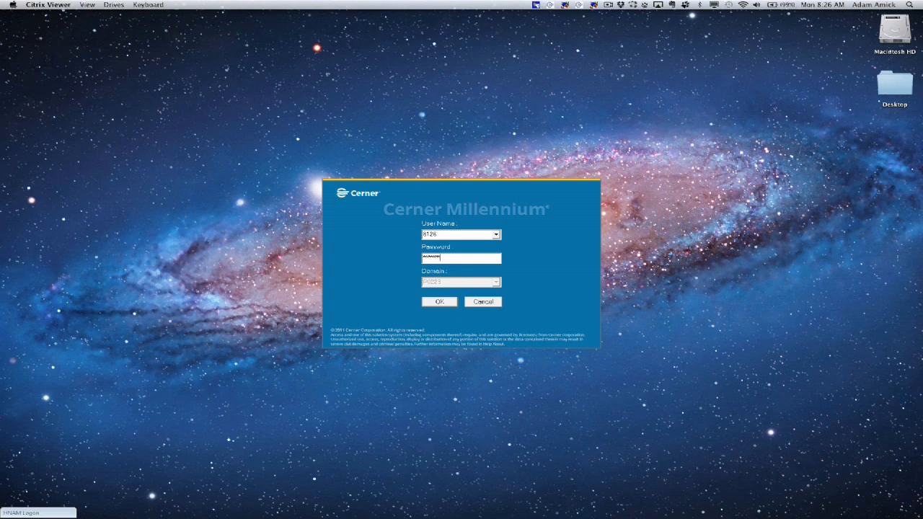
pyautogui.click(438, 302)
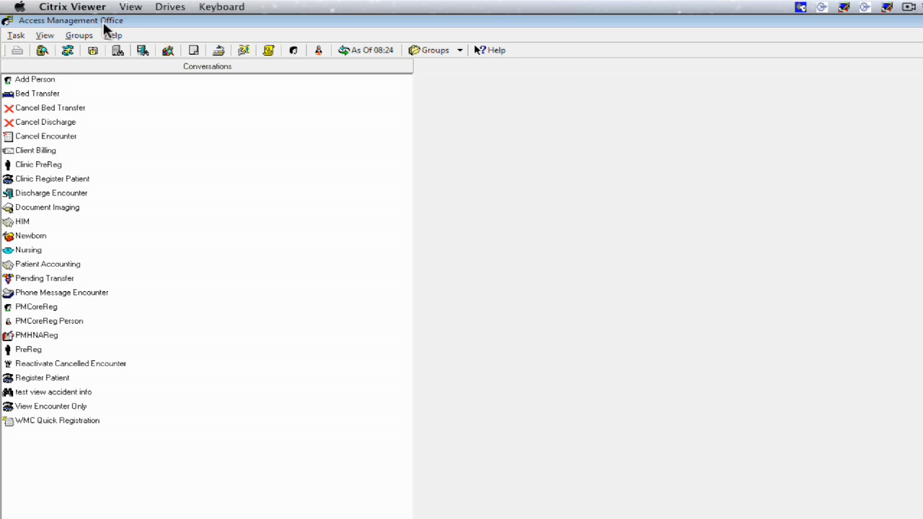
pyautogui.moveTo(16, 34)
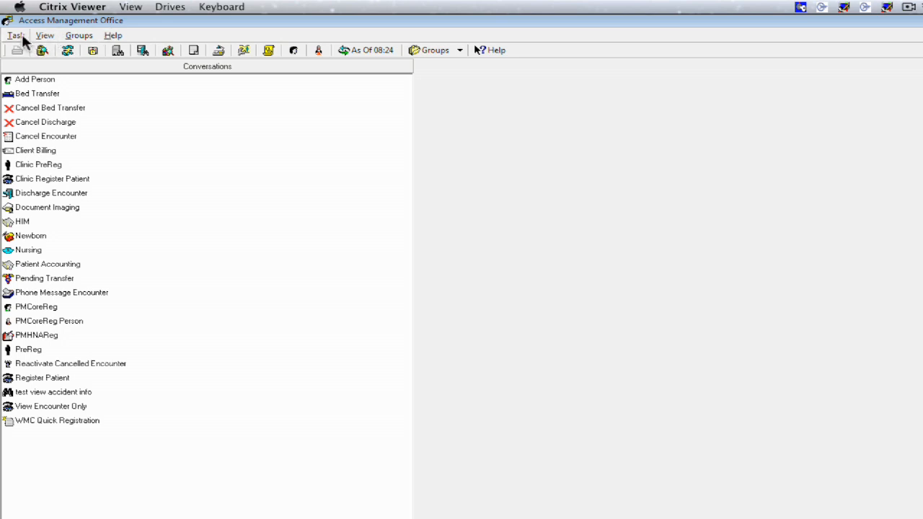
pyautogui.moveTo(113, 35)
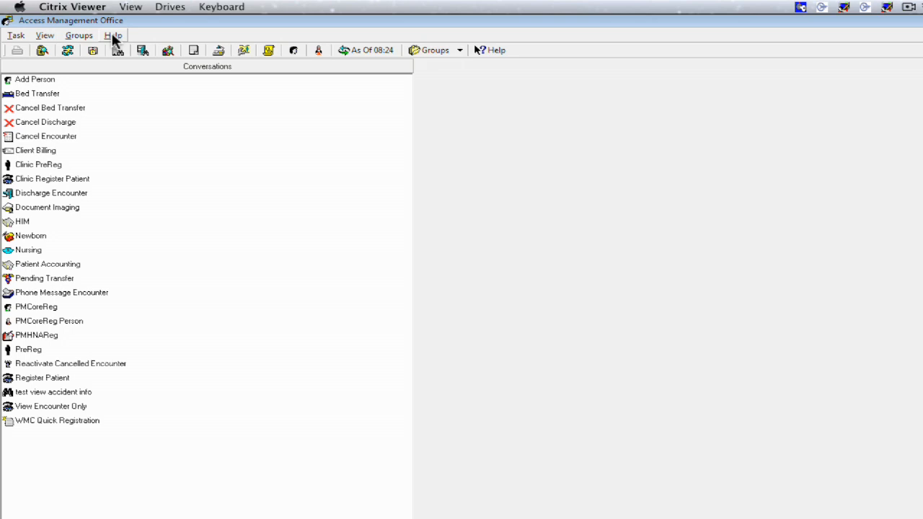
pyautogui.moveTo(36, 66)
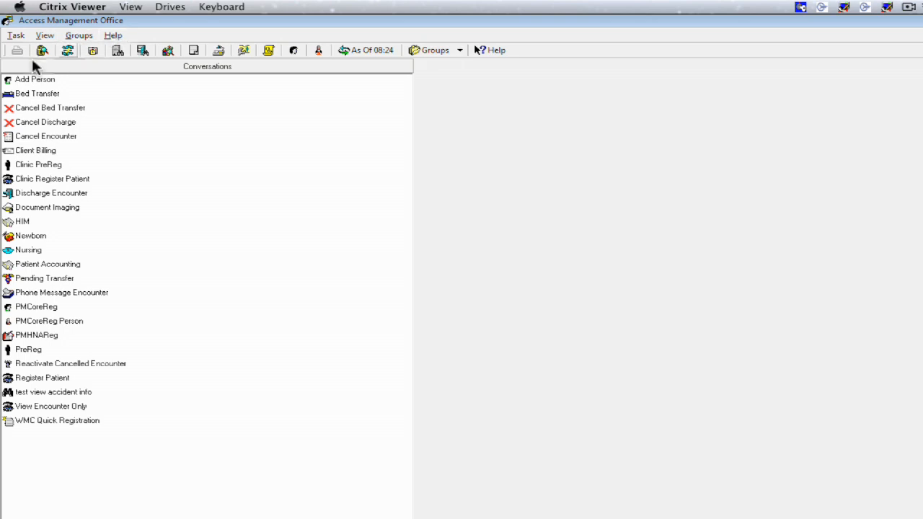
pyautogui.moveTo(42, 49)
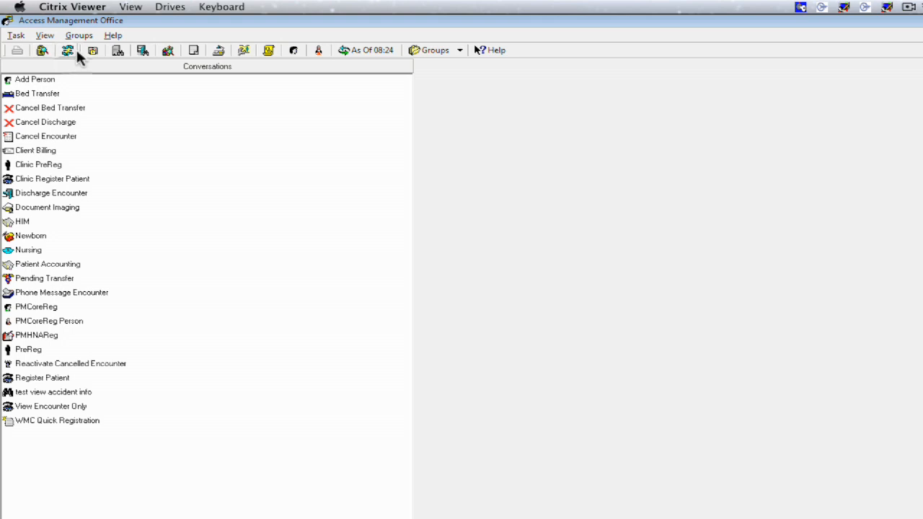
pyautogui.moveTo(68, 49)
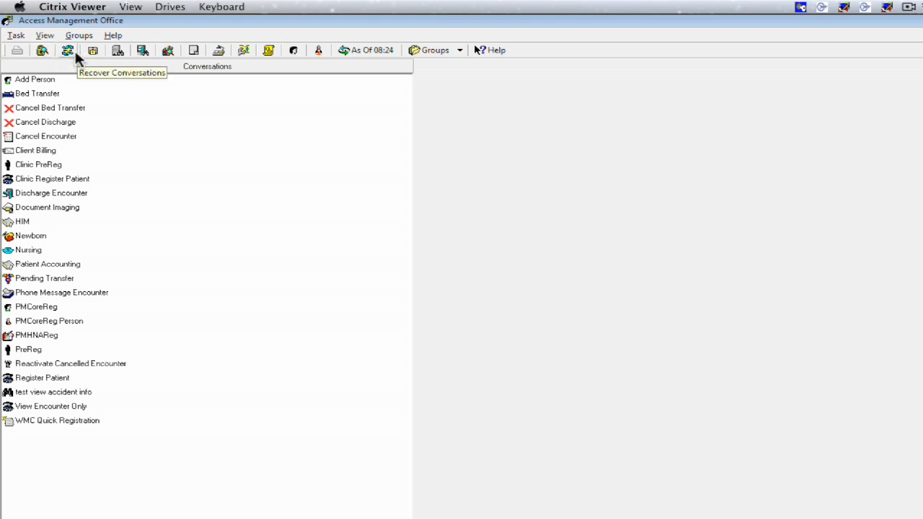
pyautogui.moveTo(118, 50)
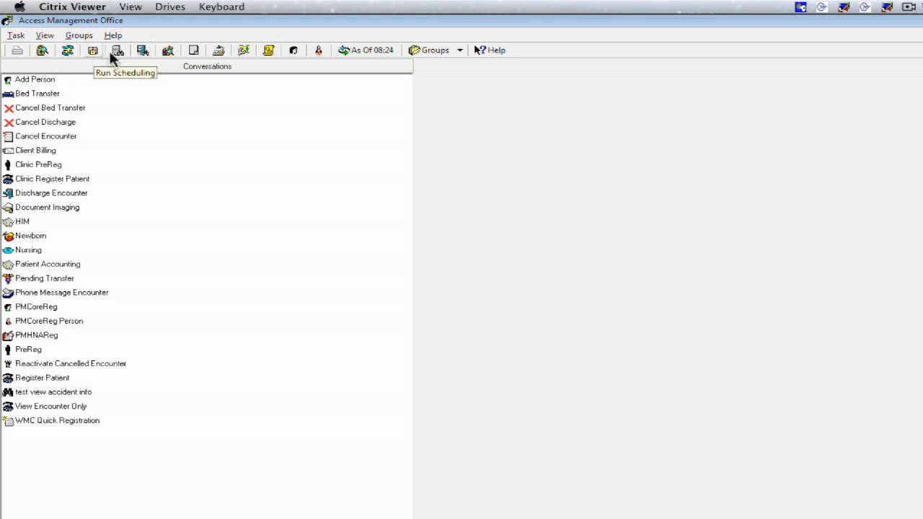
pyautogui.moveTo(118, 50)
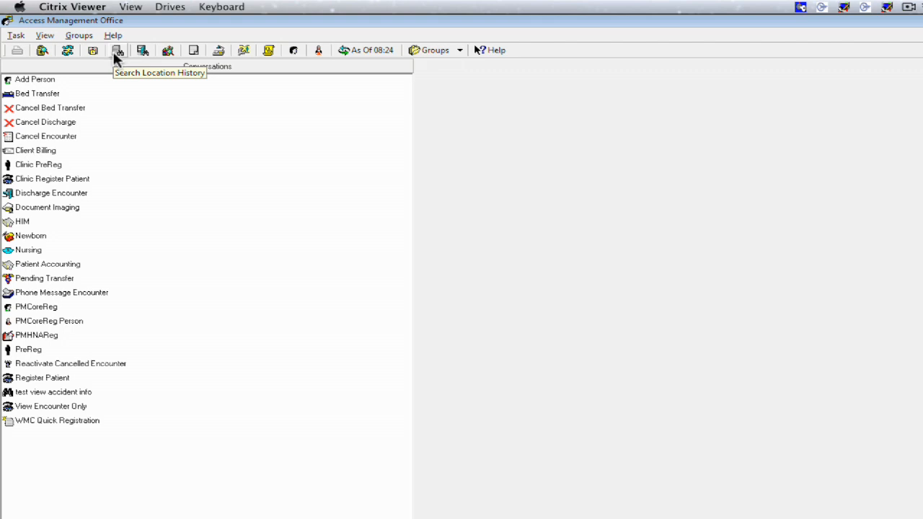
pyautogui.moveTo(92, 156)
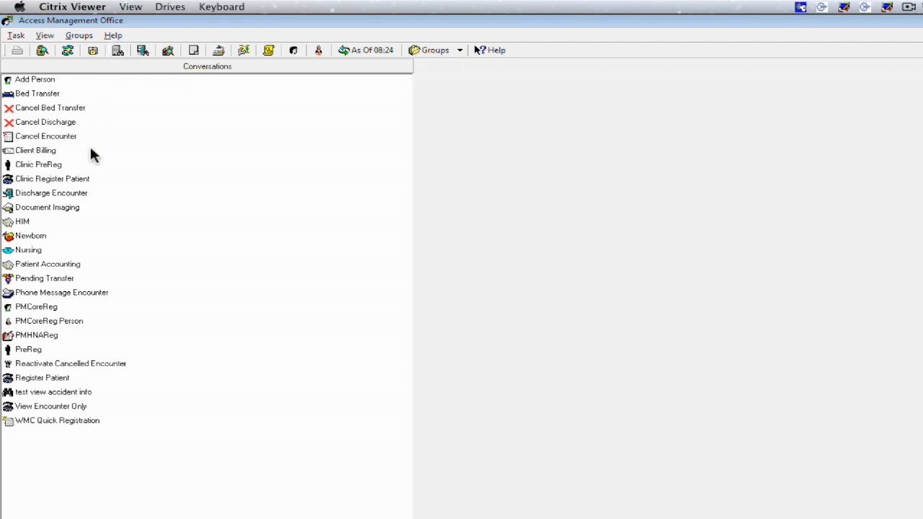
pyautogui.moveTo(135, 85)
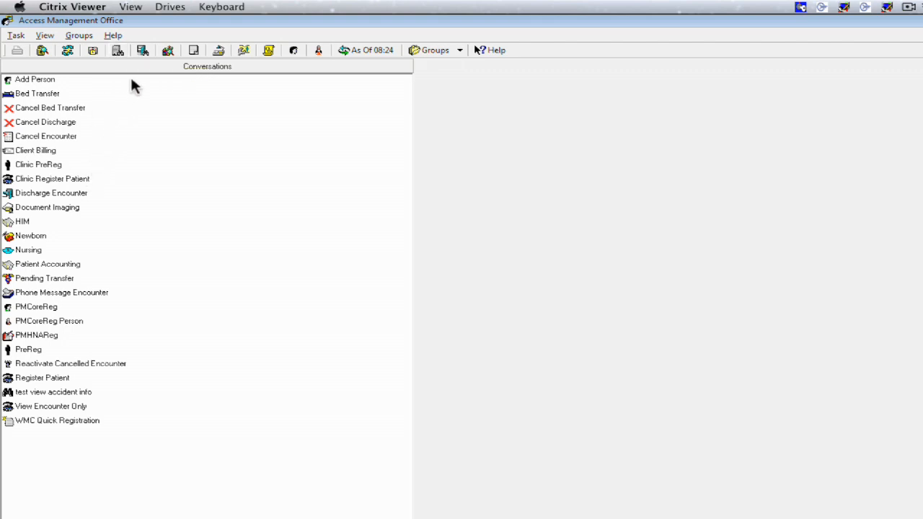
pyautogui.moveTo(153, 453)
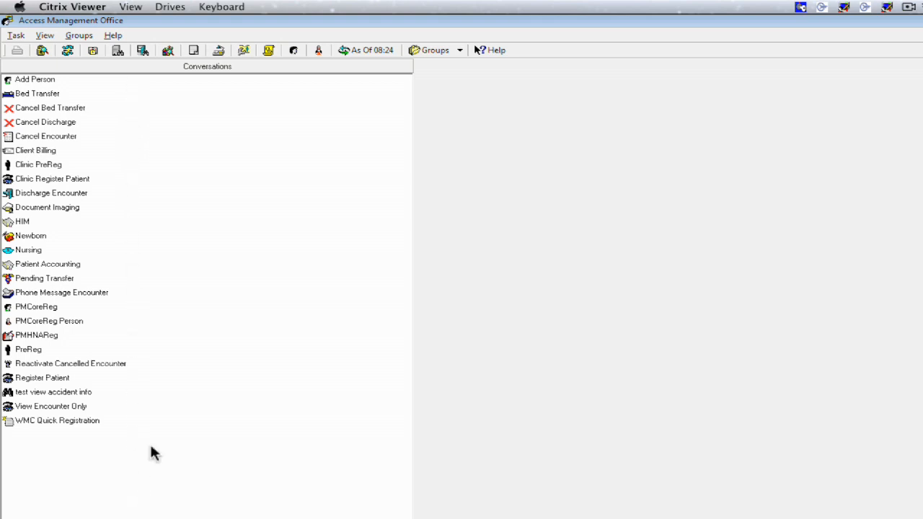
pyautogui.moveTo(182, 219)
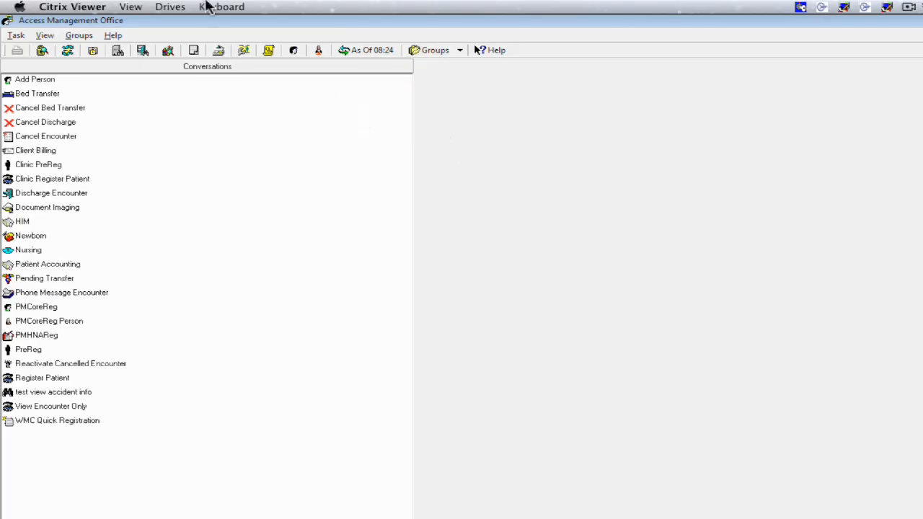
pyautogui.moveTo(160, 144)
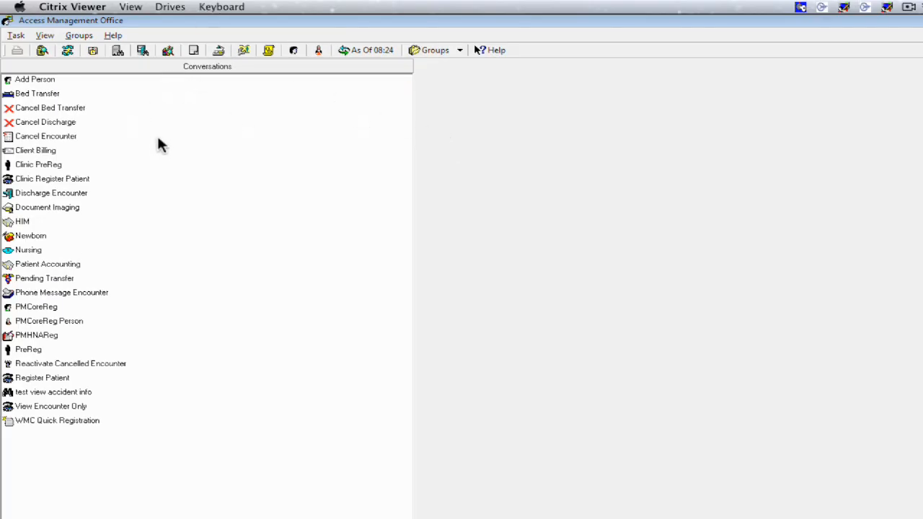
pyautogui.moveTo(92, 143)
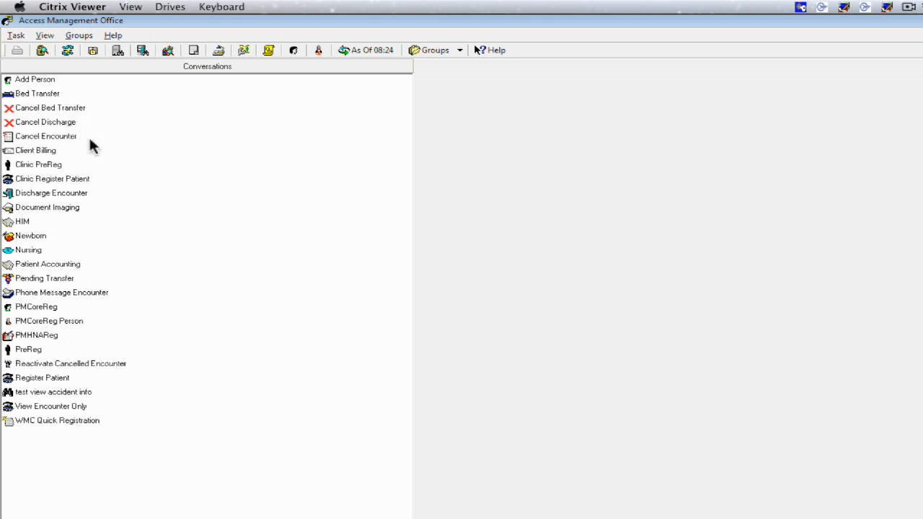
pyautogui.moveTo(50, 170)
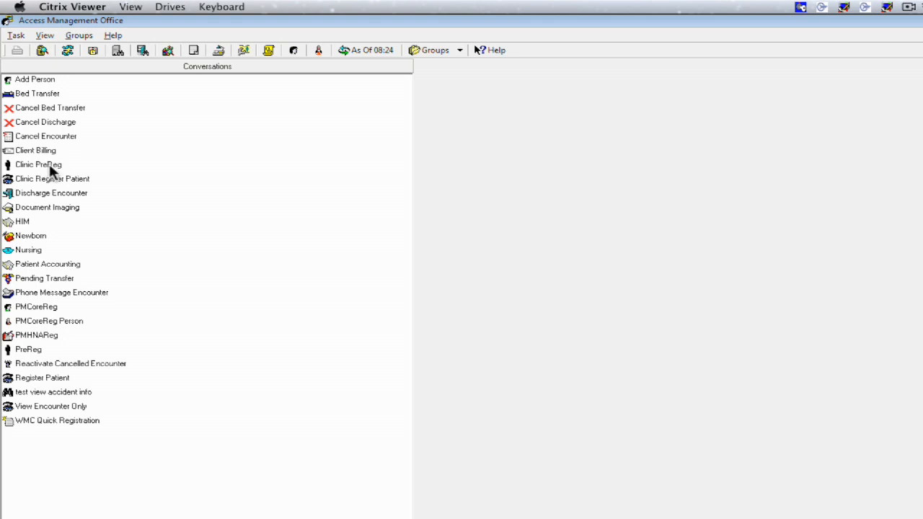
pyautogui.moveTo(49, 180)
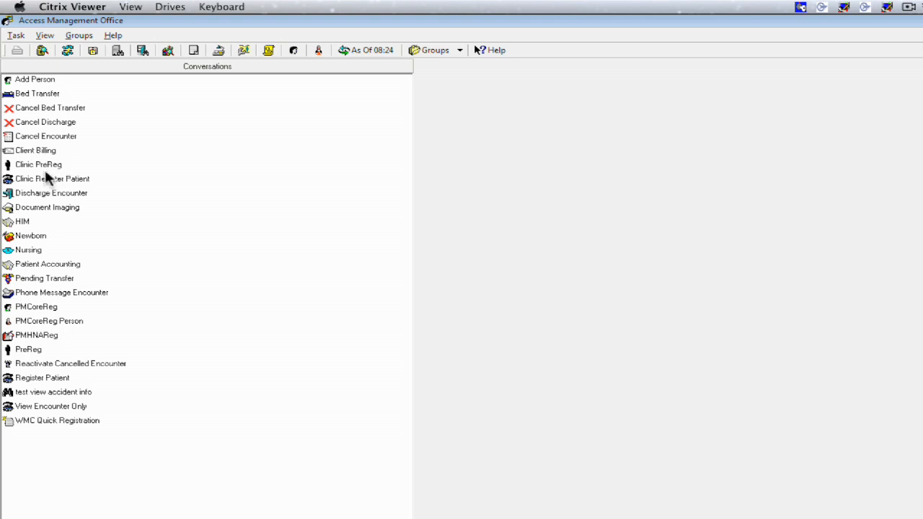
pyautogui.moveTo(57, 190)
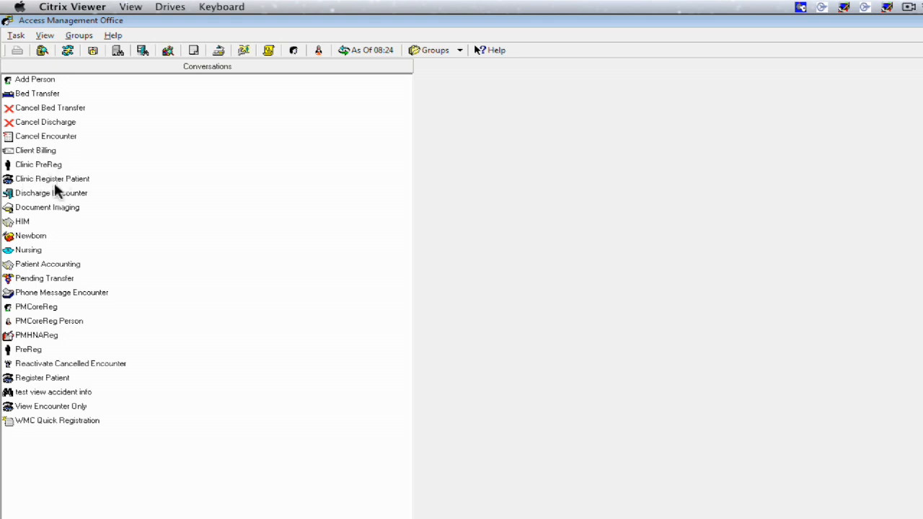
pyautogui.moveTo(71, 305)
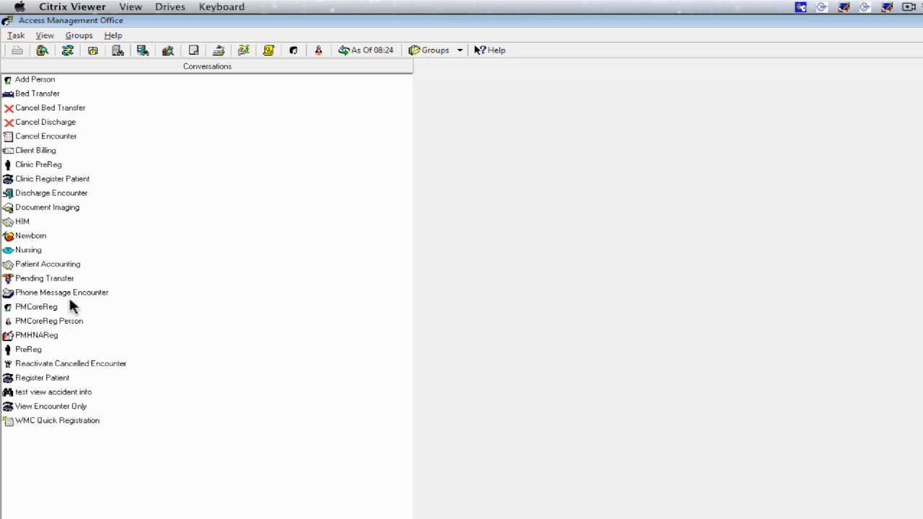
pyautogui.moveTo(110, 306)
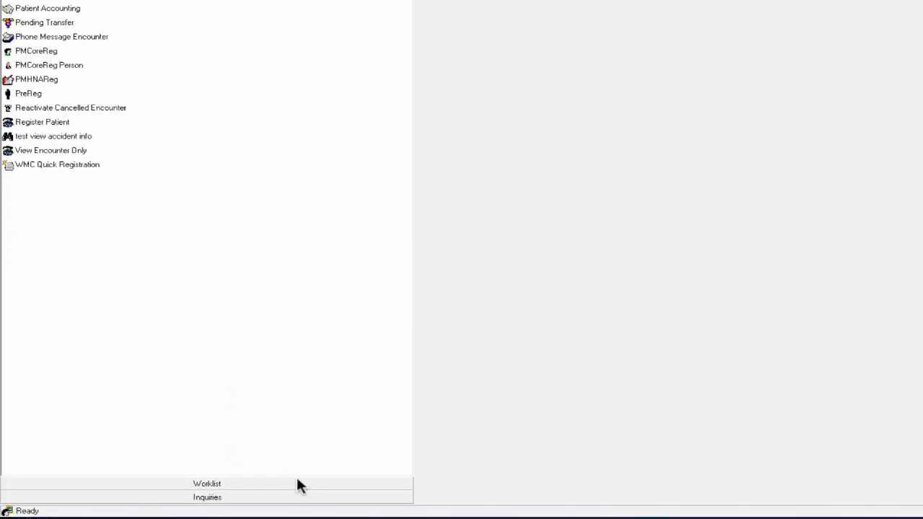
# Expand the Worklist section to list worklists from Accommodation Mismatch to Today's Expected Arrivals.
pyautogui.click(207, 497)
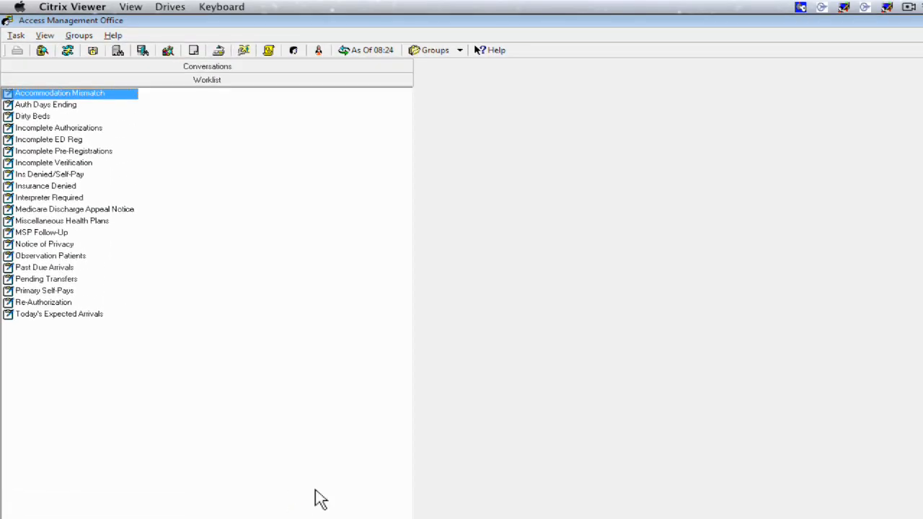
pyautogui.moveTo(127, 148)
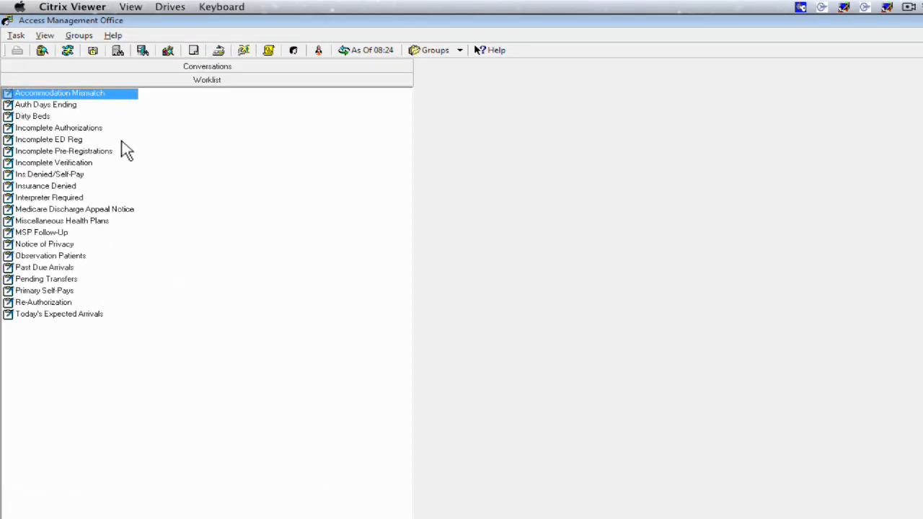
pyautogui.moveTo(69, 145)
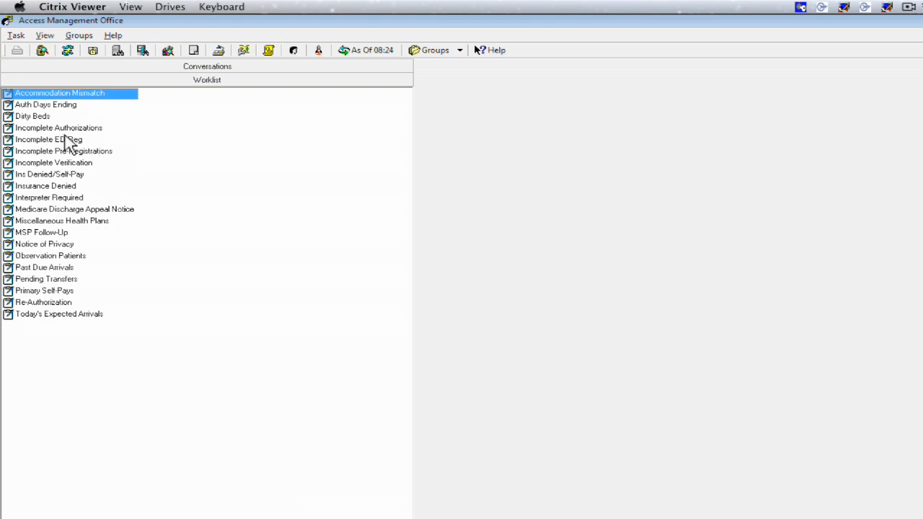
pyautogui.moveTo(72, 142)
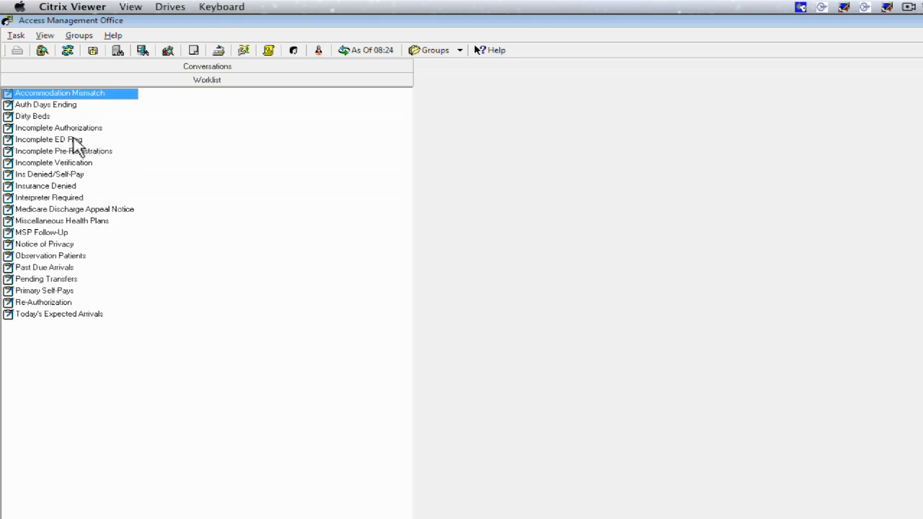
pyautogui.moveTo(109, 185)
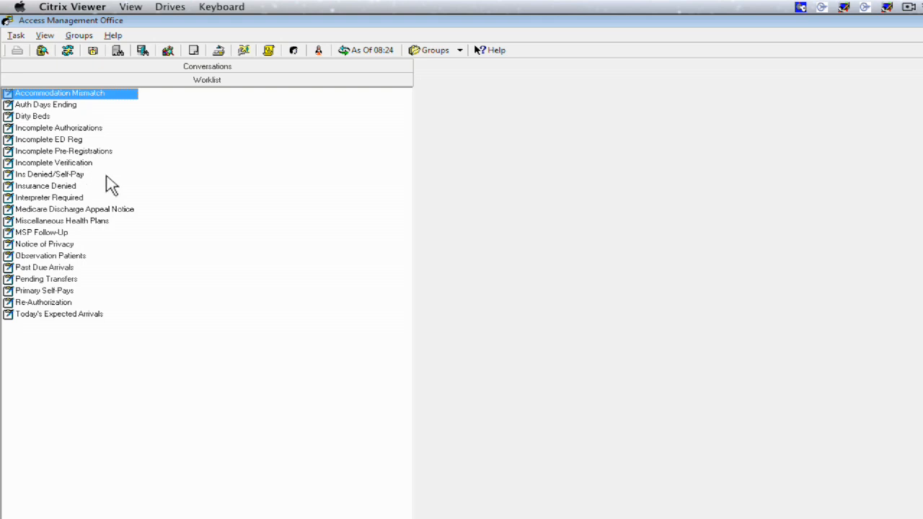
pyautogui.moveTo(118, 162)
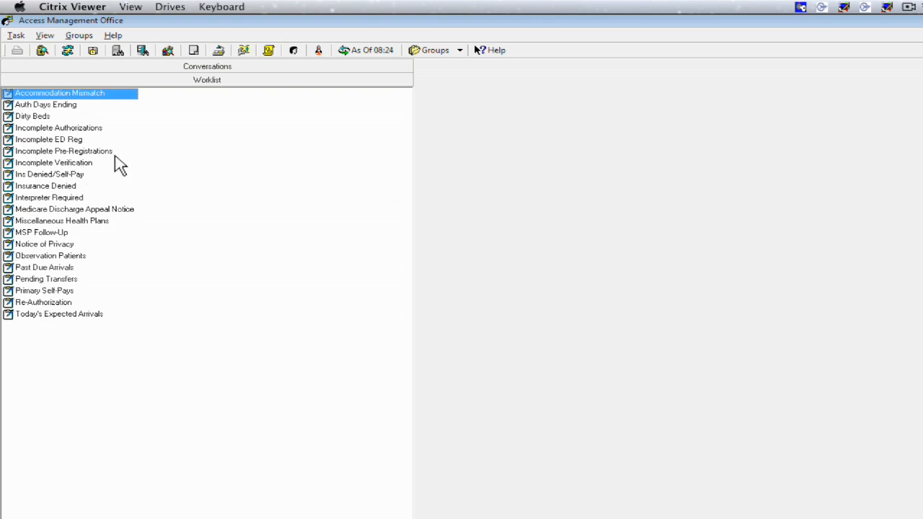
pyautogui.moveTo(109, 267)
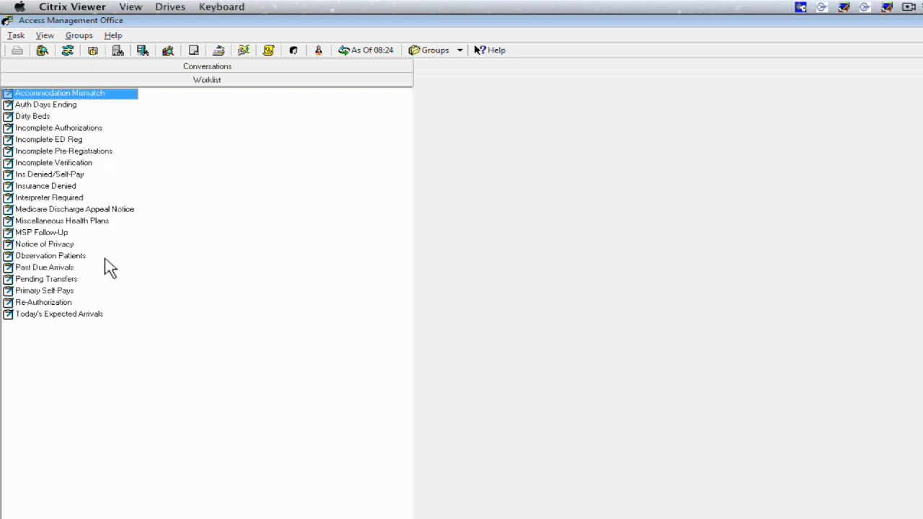
pyautogui.moveTo(65, 242)
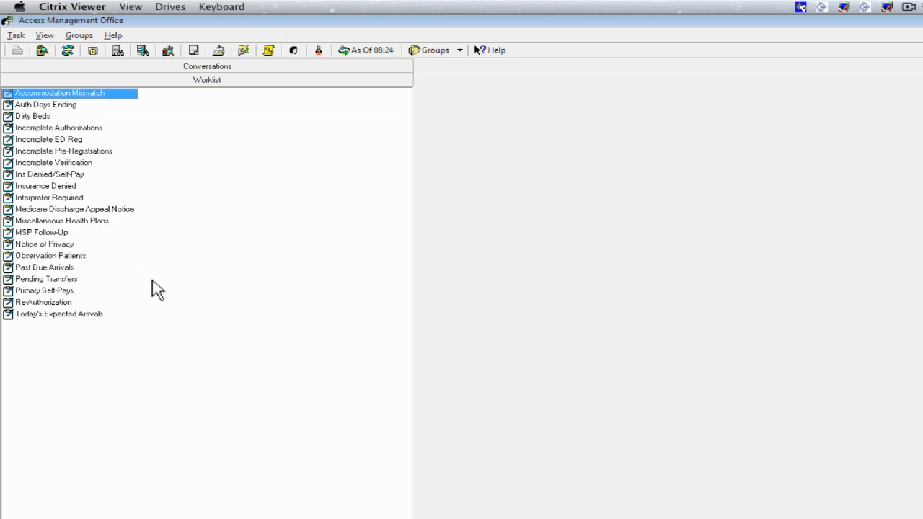
pyautogui.moveTo(85, 320)
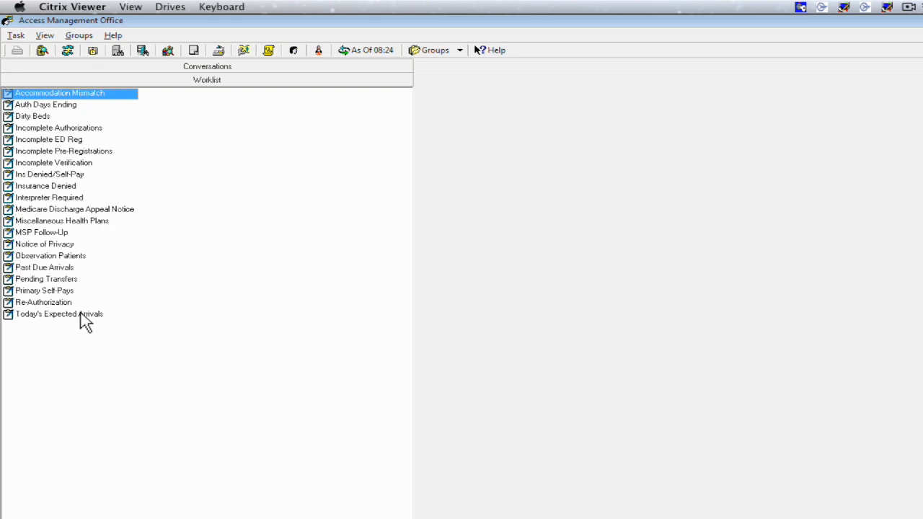
pyautogui.moveTo(156, 149)
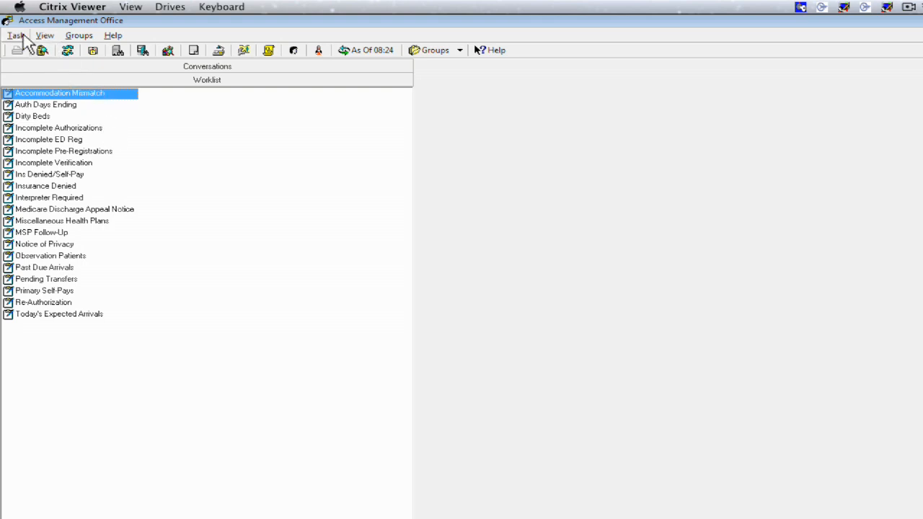
# Browse the Task menu, then the View menu to reach Options.
pyautogui.click(15, 35)
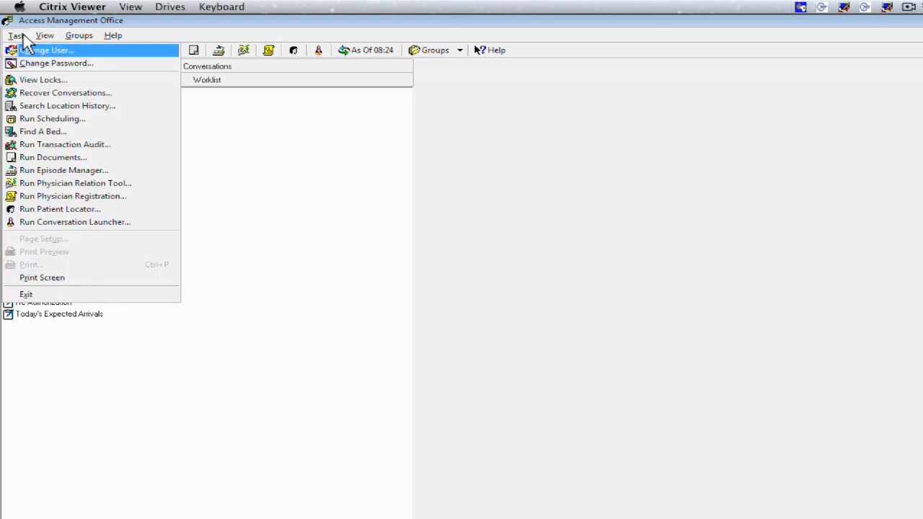
pyautogui.click(45, 35)
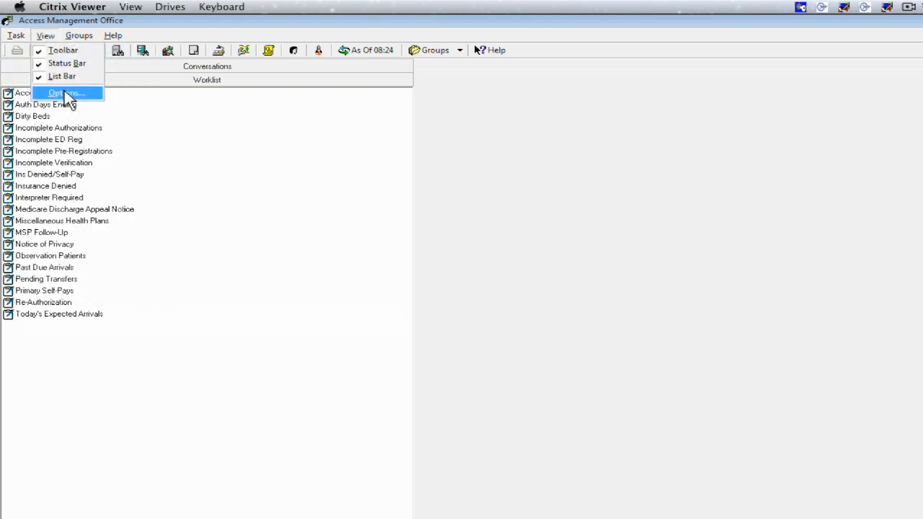
pyautogui.click(63, 93)
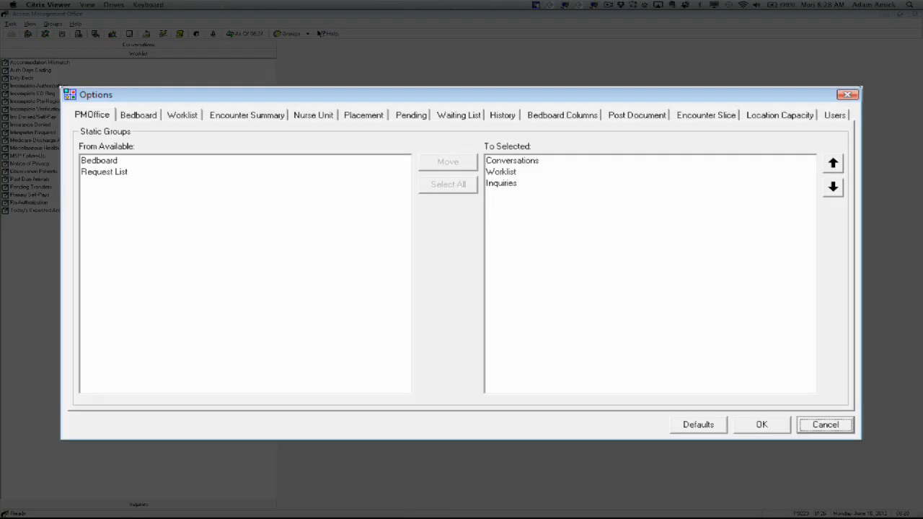
pyautogui.moveTo(277, 213)
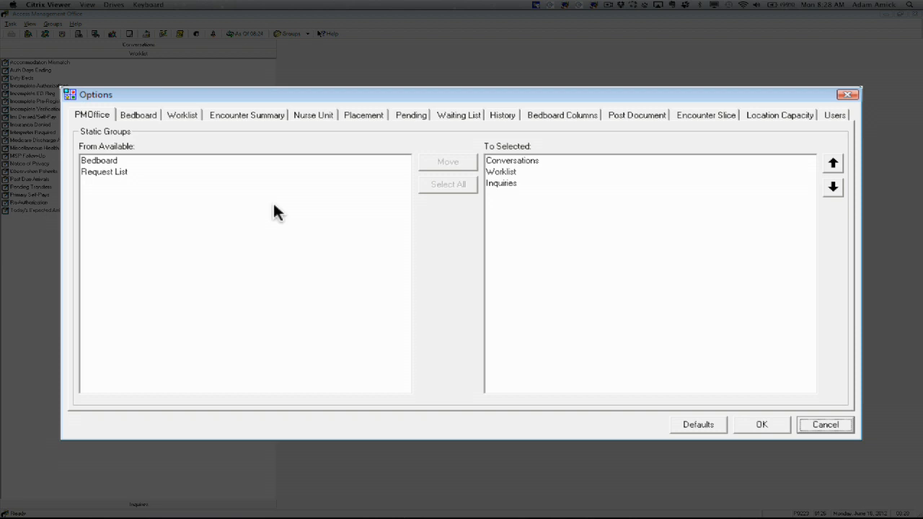
pyautogui.moveTo(343, 228)
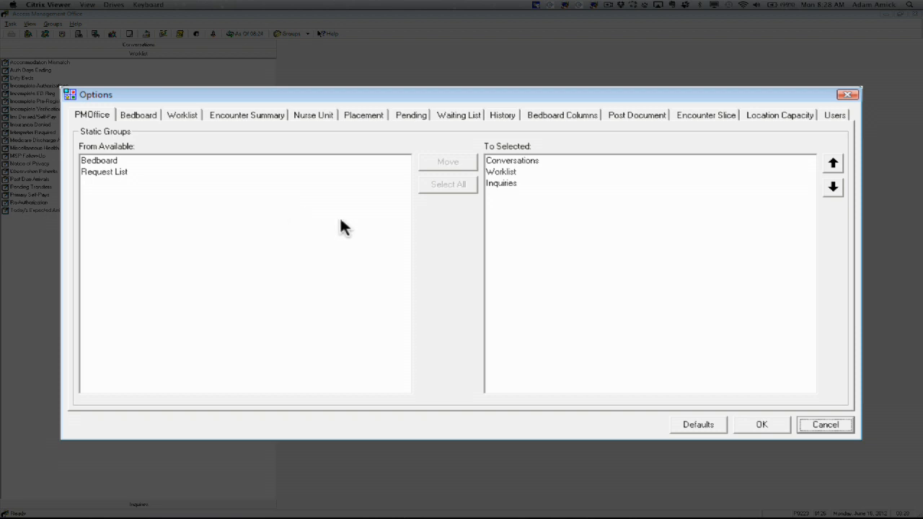
pyautogui.moveTo(493, 265)
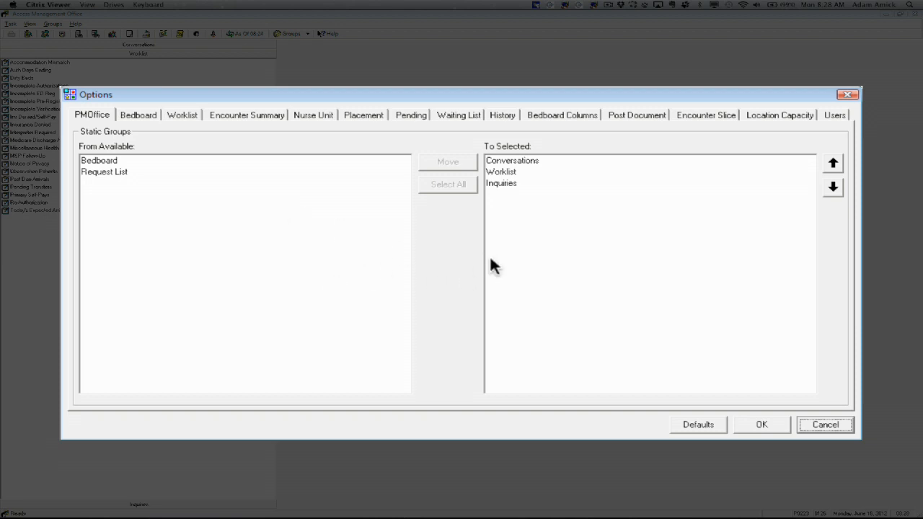
pyautogui.moveTo(300, 280)
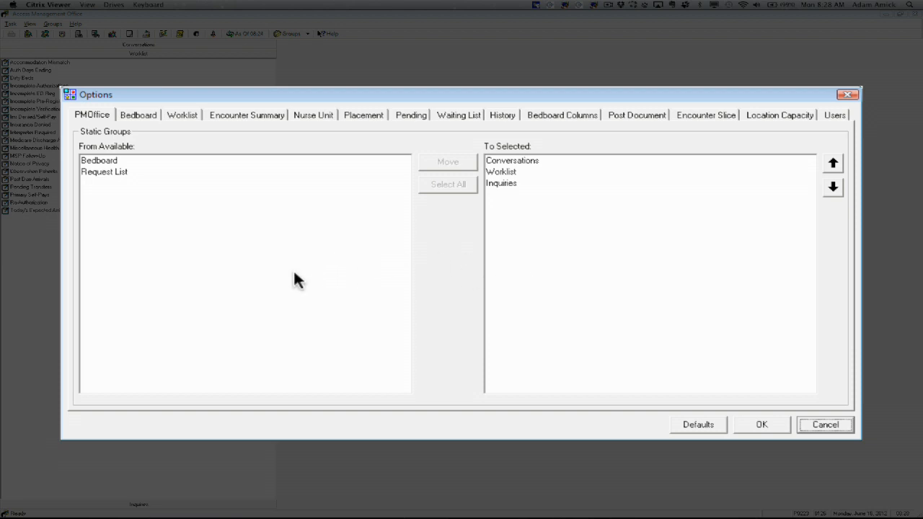
pyautogui.moveTo(507, 174)
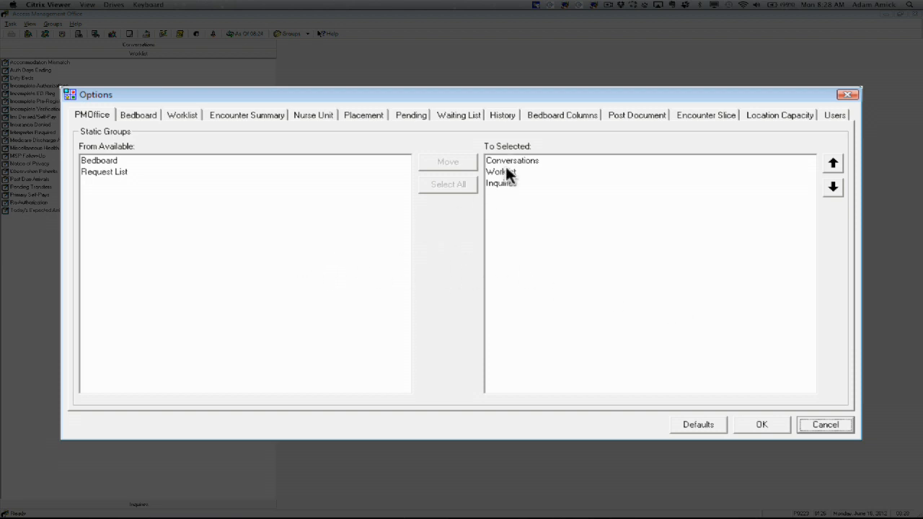
pyautogui.moveTo(504, 161)
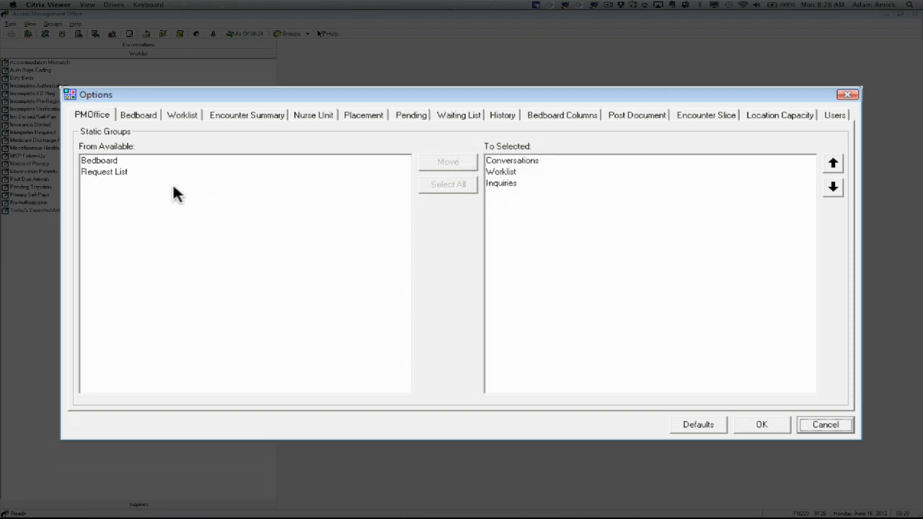
pyautogui.moveTo(117, 189)
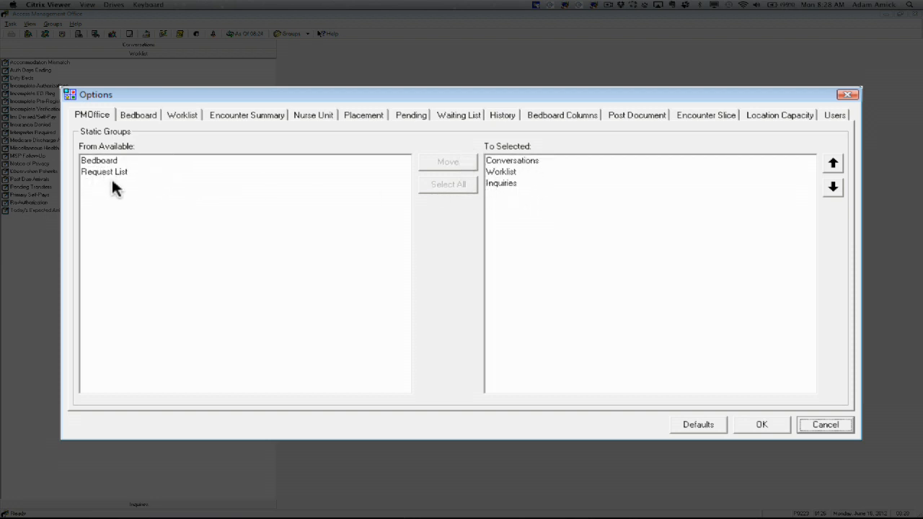
pyautogui.moveTo(144, 137)
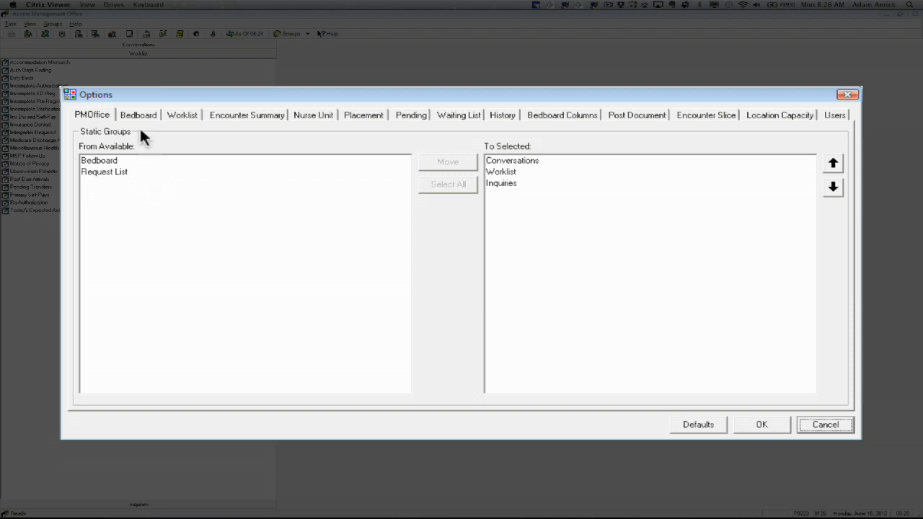
# Review the Bedboard settings, then the Worklist font, grid line and refresh settings.
pyautogui.click(138, 116)
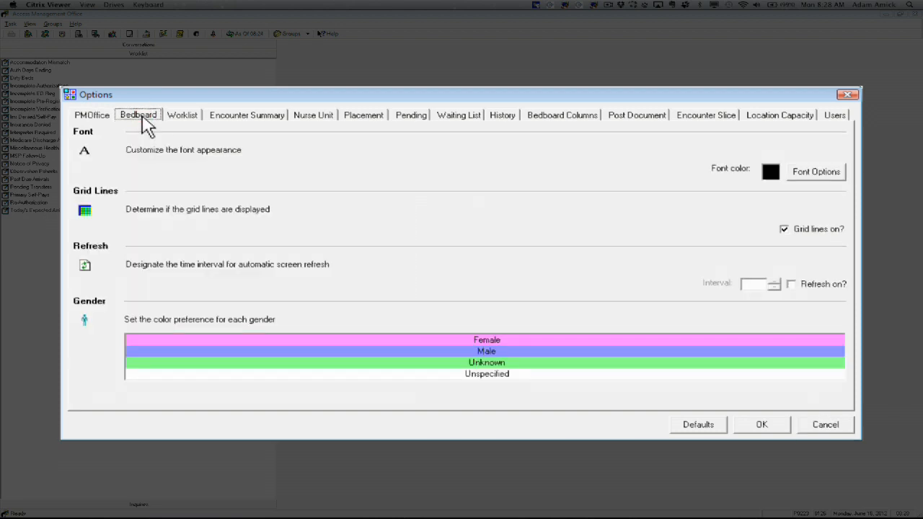
pyautogui.moveTo(182, 119)
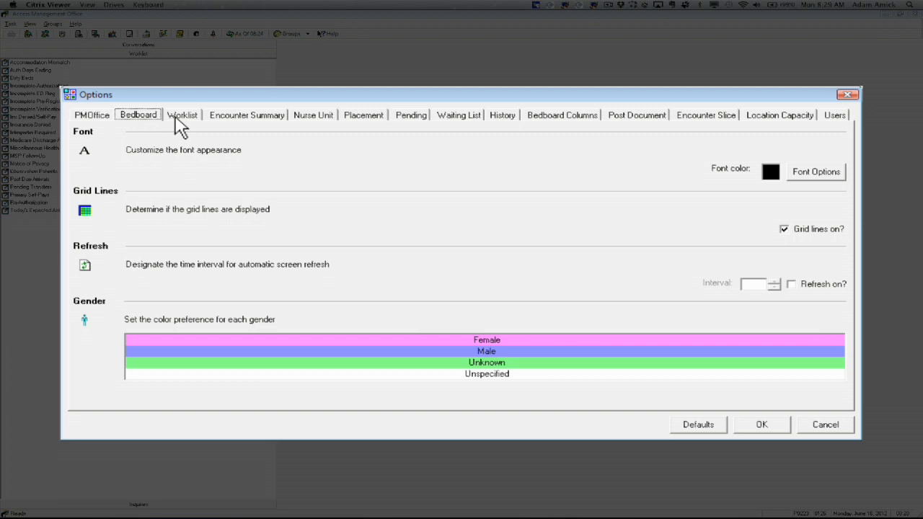
pyautogui.moveTo(288, 141)
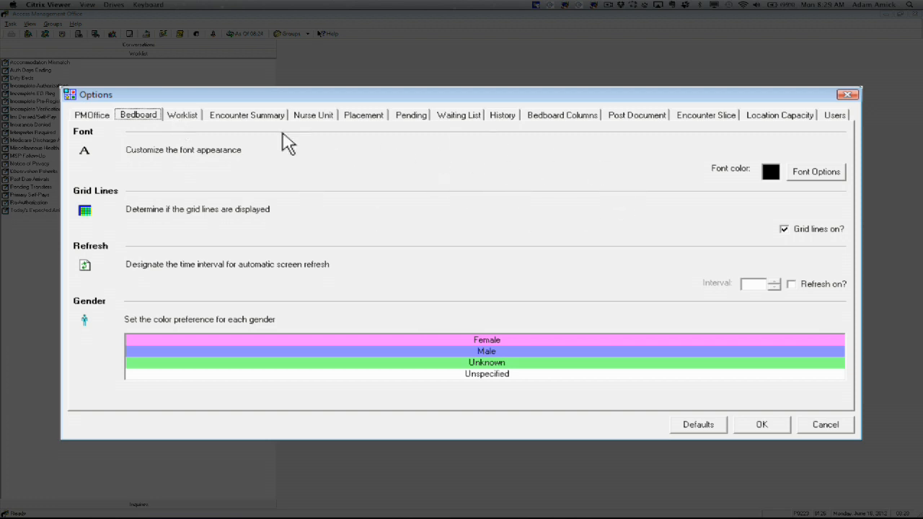
pyautogui.click(181, 115)
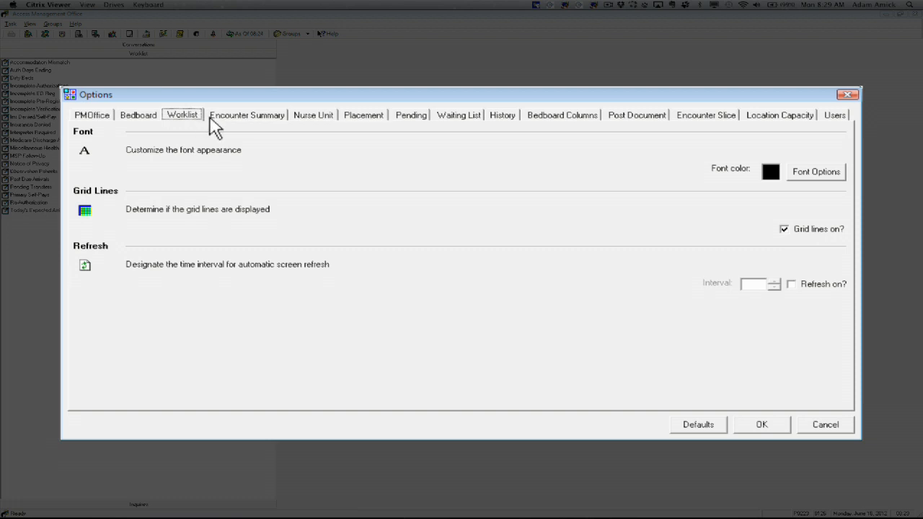
pyautogui.moveTo(436, 227)
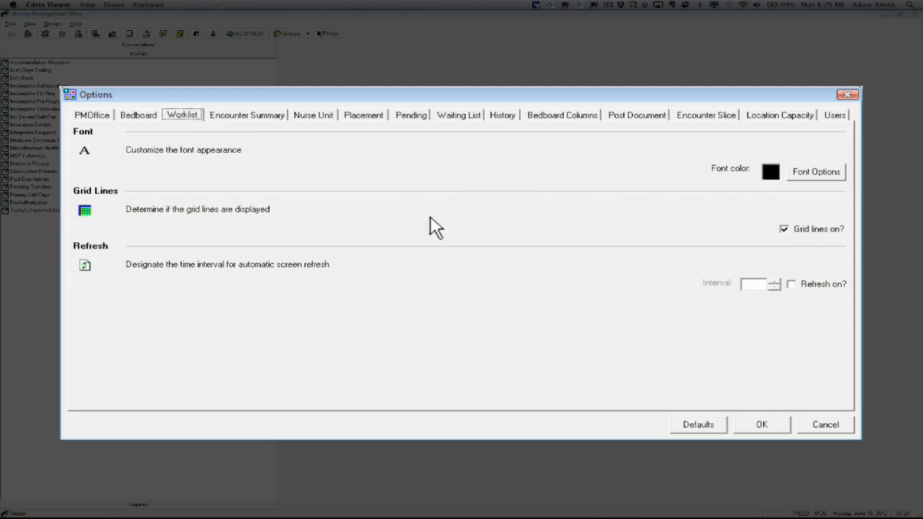
pyautogui.moveTo(263, 137)
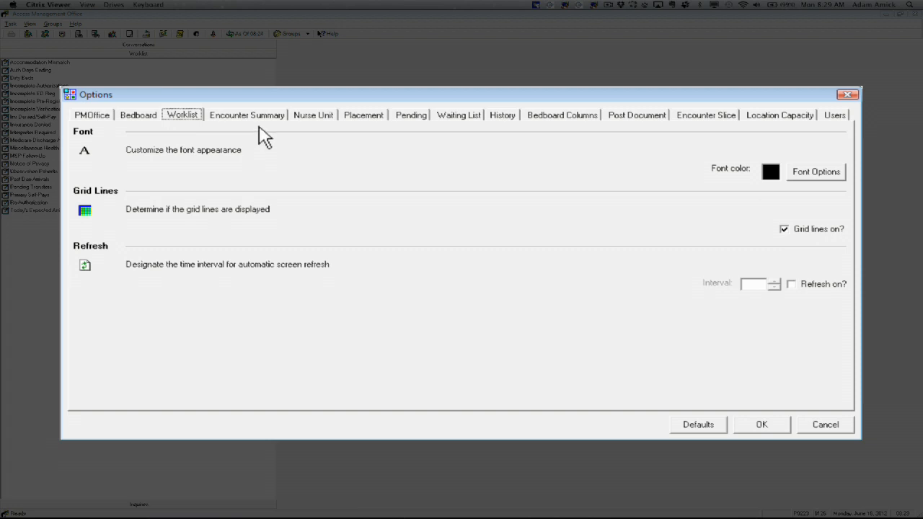
pyautogui.moveTo(482, 138)
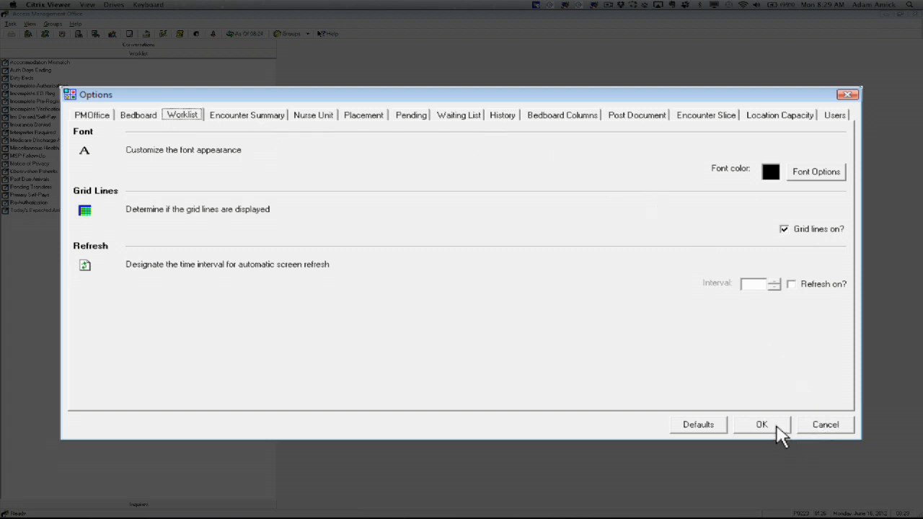
# Accept the Options dialog with OK, returning to the worklist list.
pyautogui.click(761, 424)
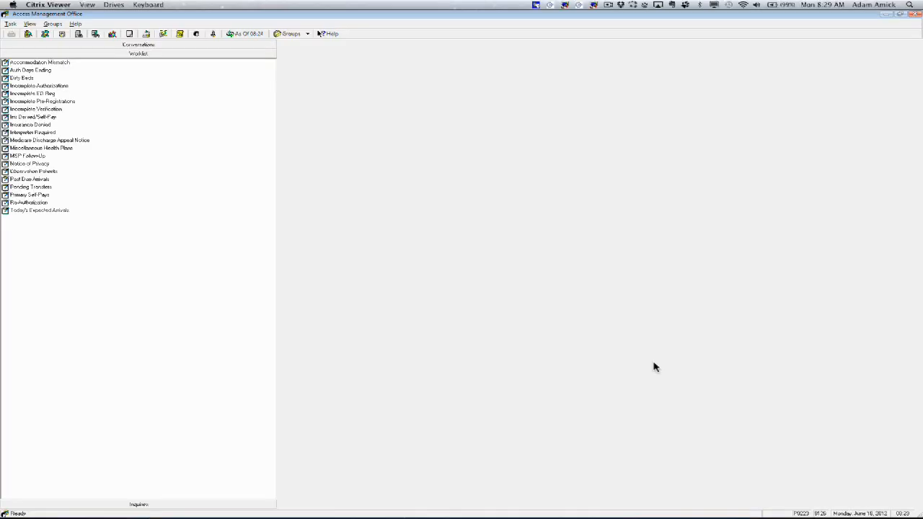
pyautogui.moveTo(38, 117)
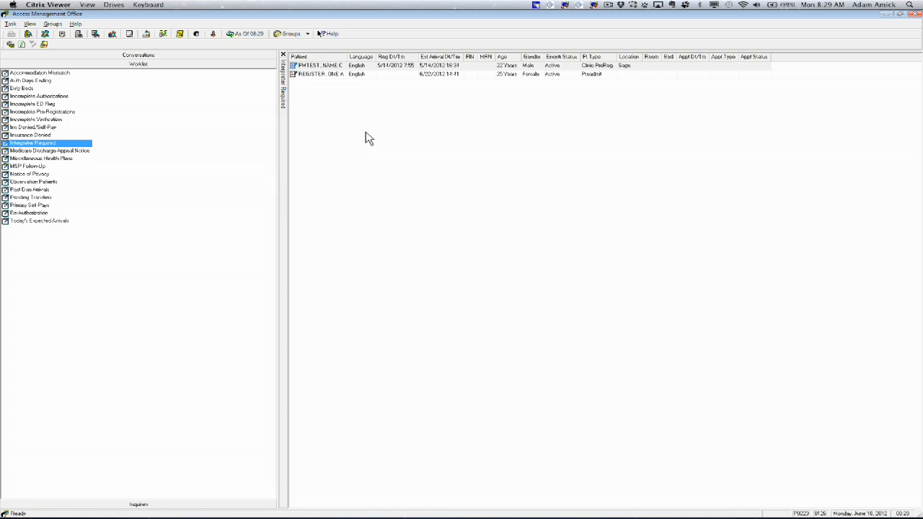
pyautogui.moveTo(306, 98)
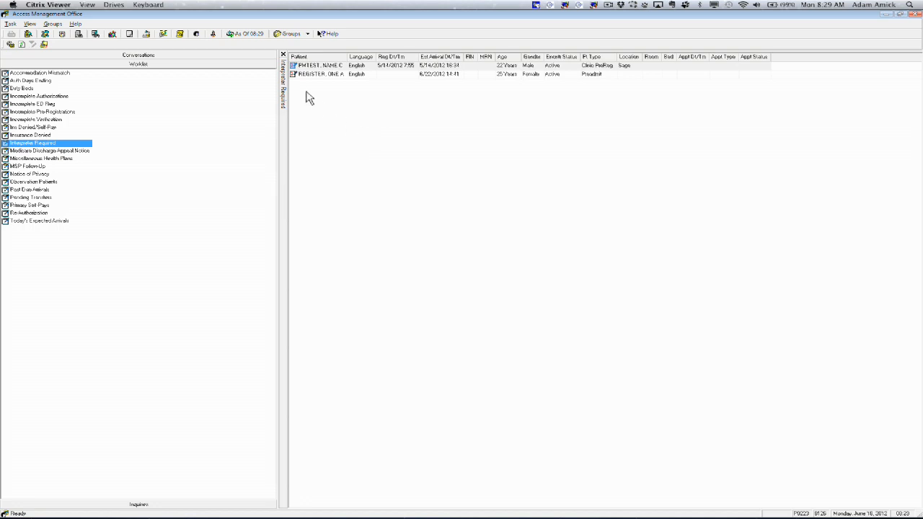
pyautogui.moveTo(75, 185)
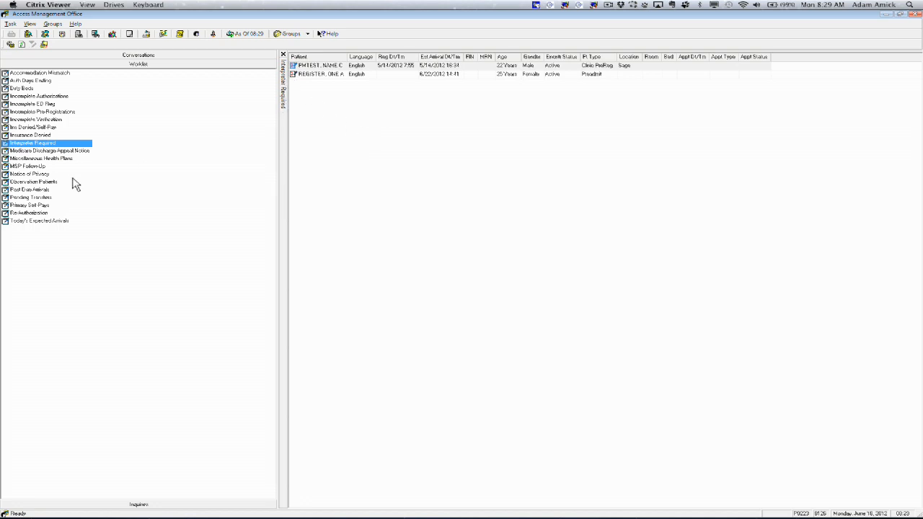
# Open a second worklist so its patient encounters fill the bottom pane.
pyautogui.click(32, 167)
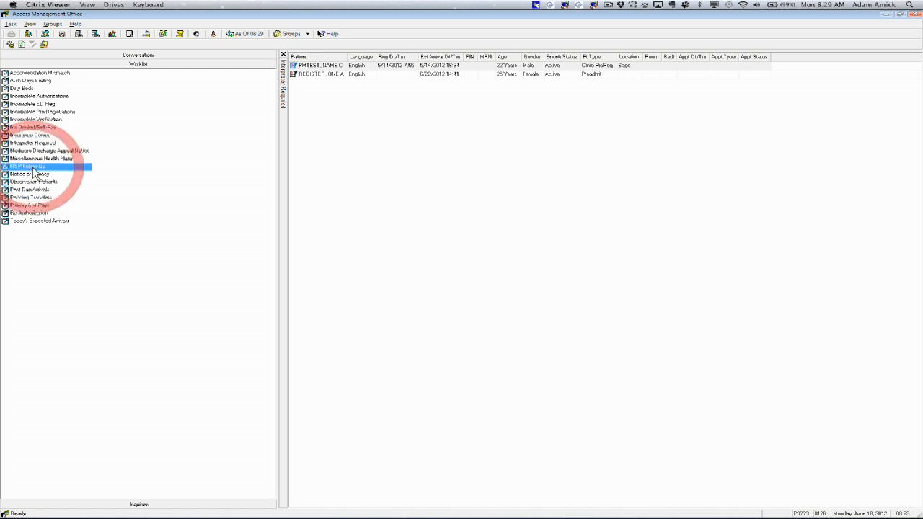
pyautogui.click(29, 176)
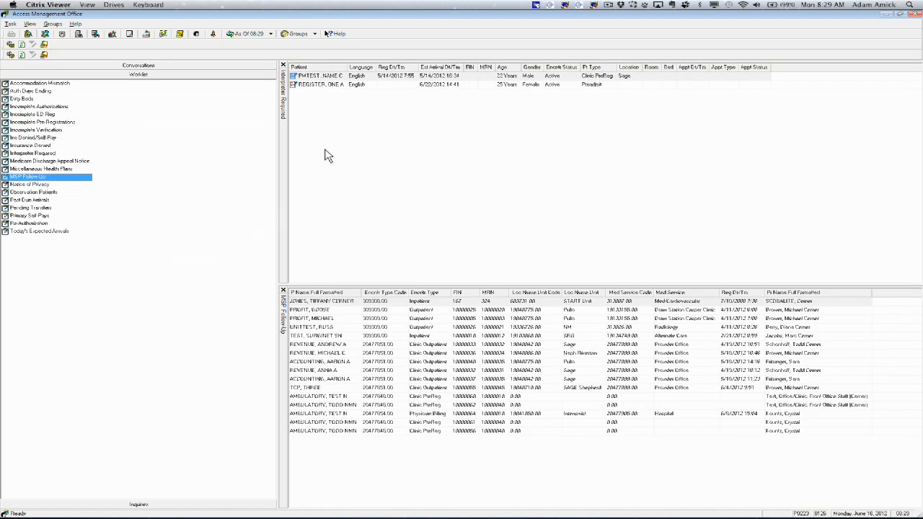
pyautogui.moveTo(476, 199)
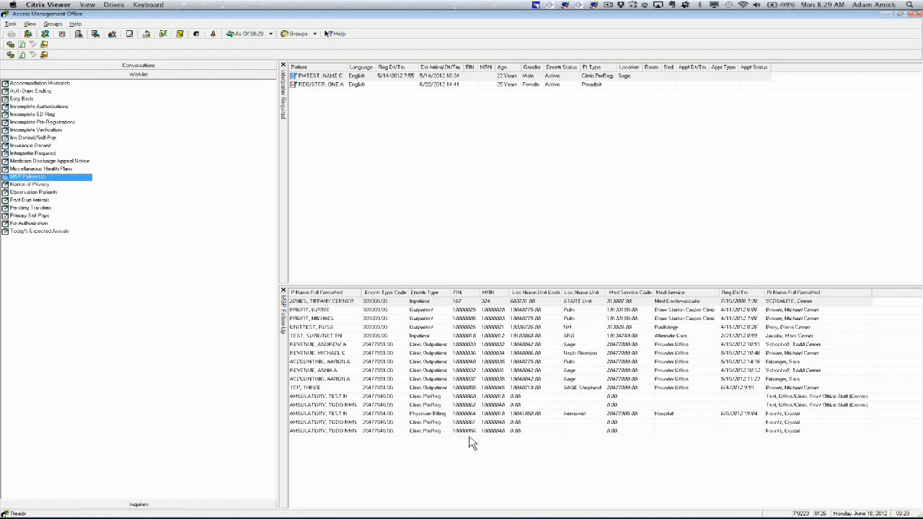
pyautogui.moveTo(129, 217)
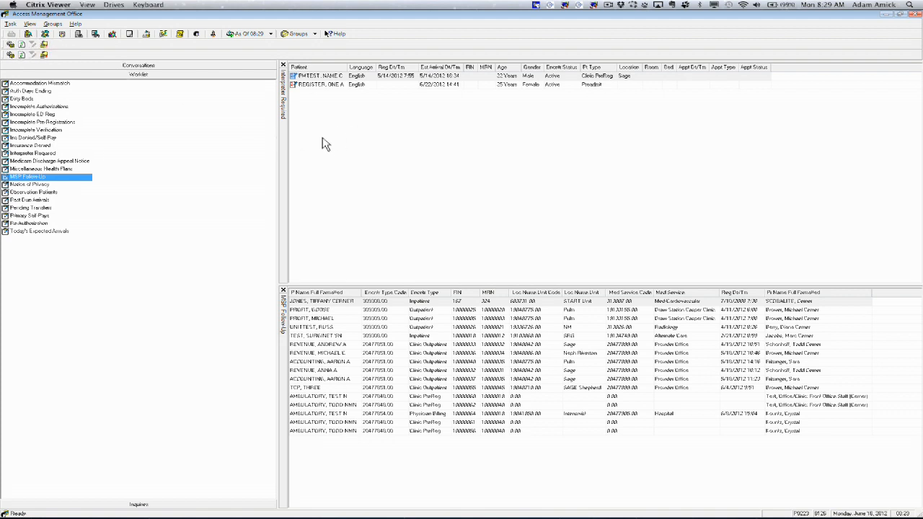
pyautogui.moveTo(171, 95)
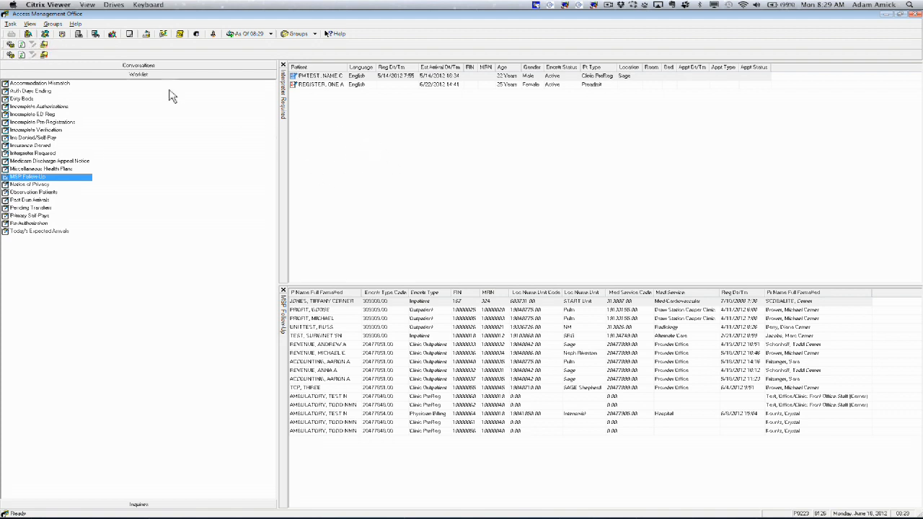